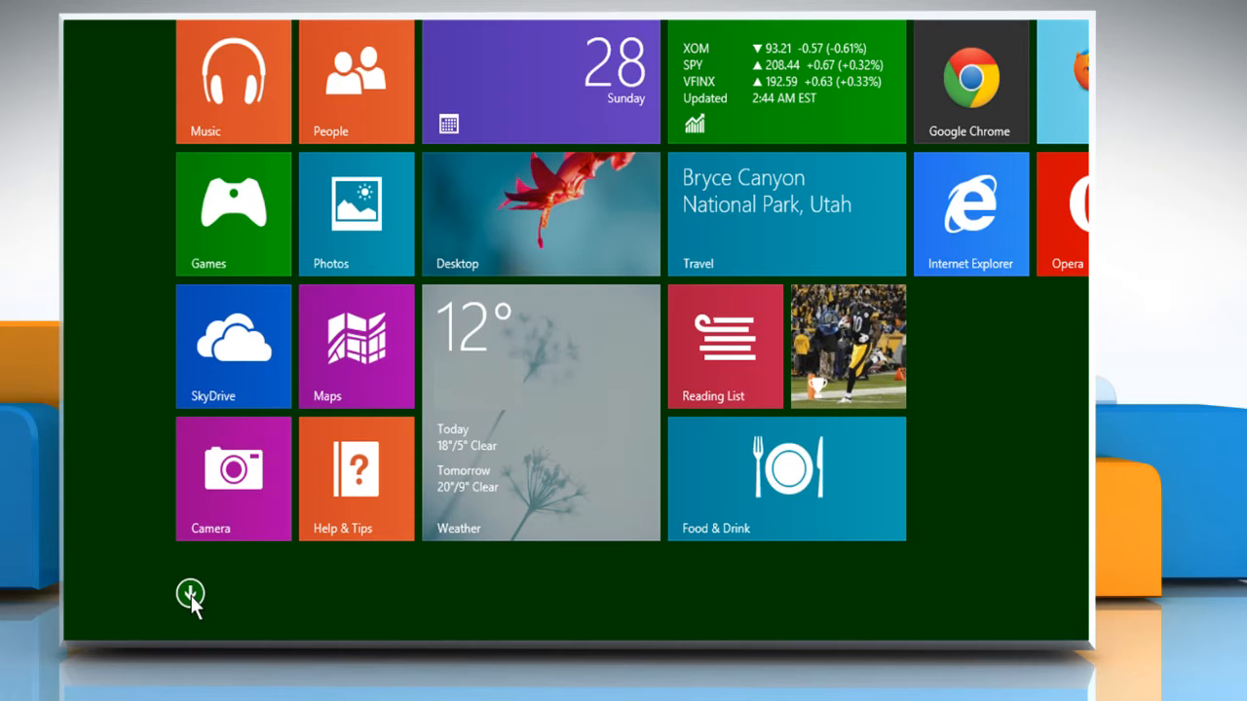
Step: Launch File Explorer from the Start screen's full apps list
left_click(190, 595)
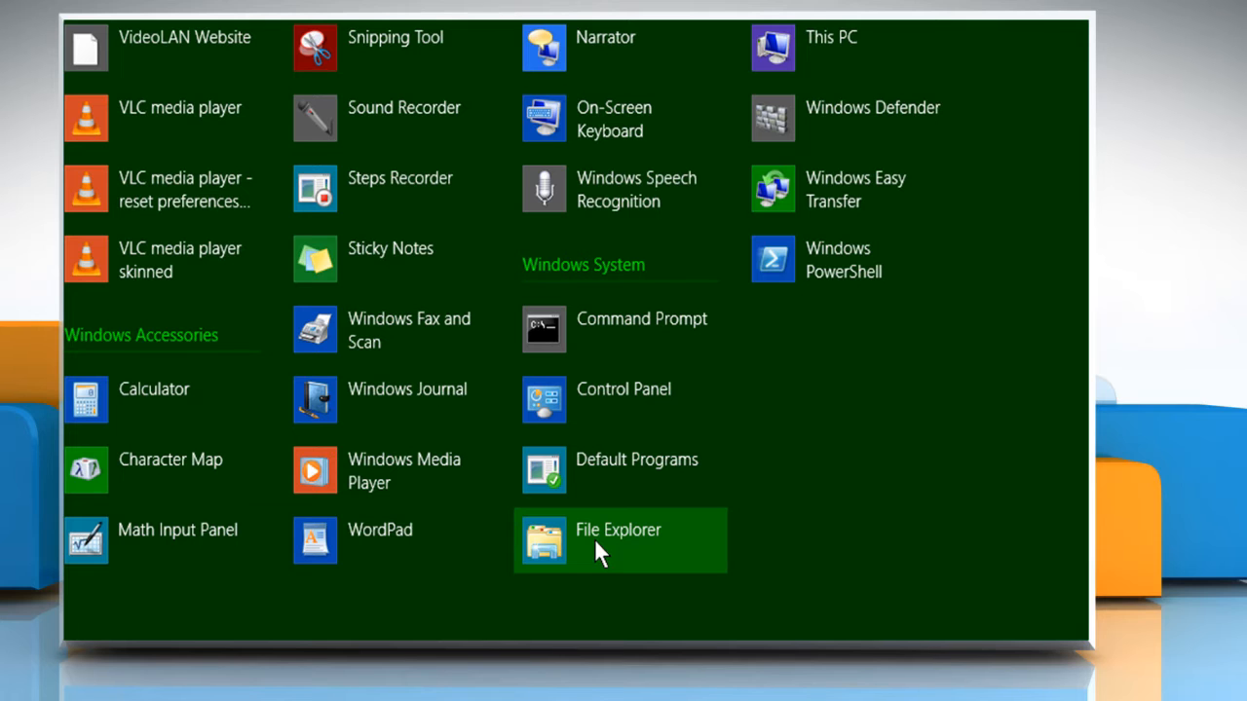
left_click(619, 530)
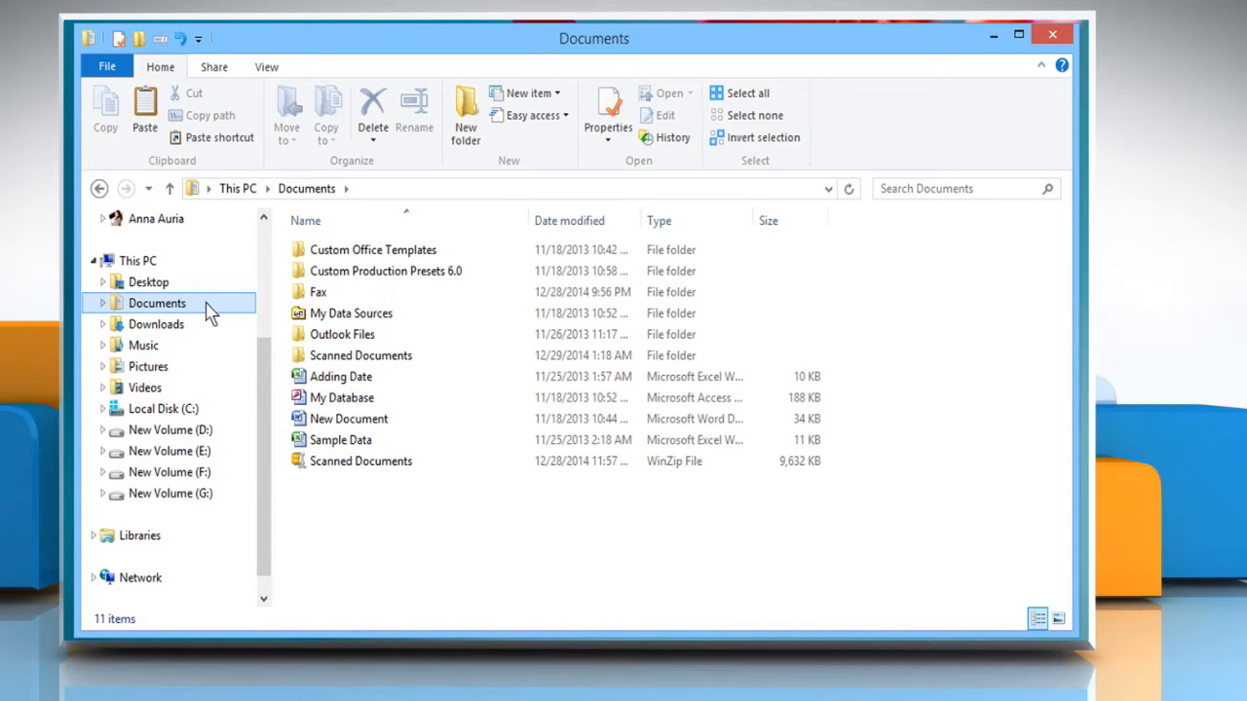
Step: Open the Documents folder under This PC
left_click(347, 417)
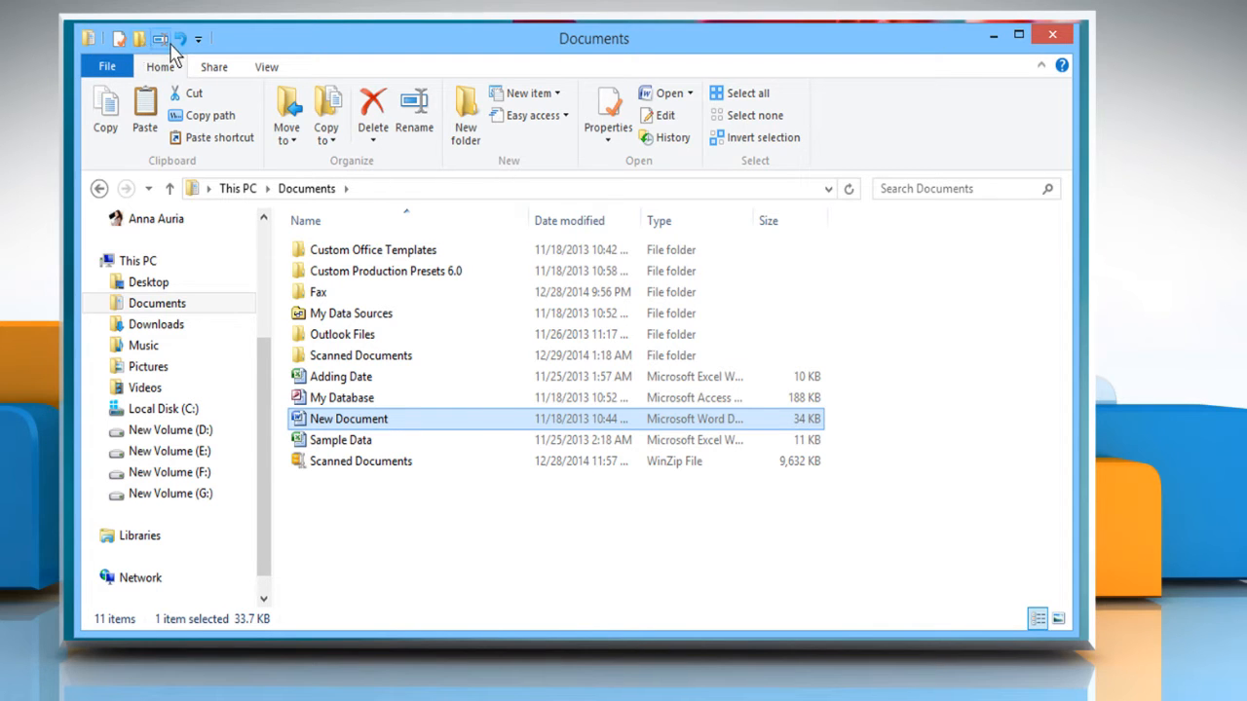
mouse_move(312, 62)
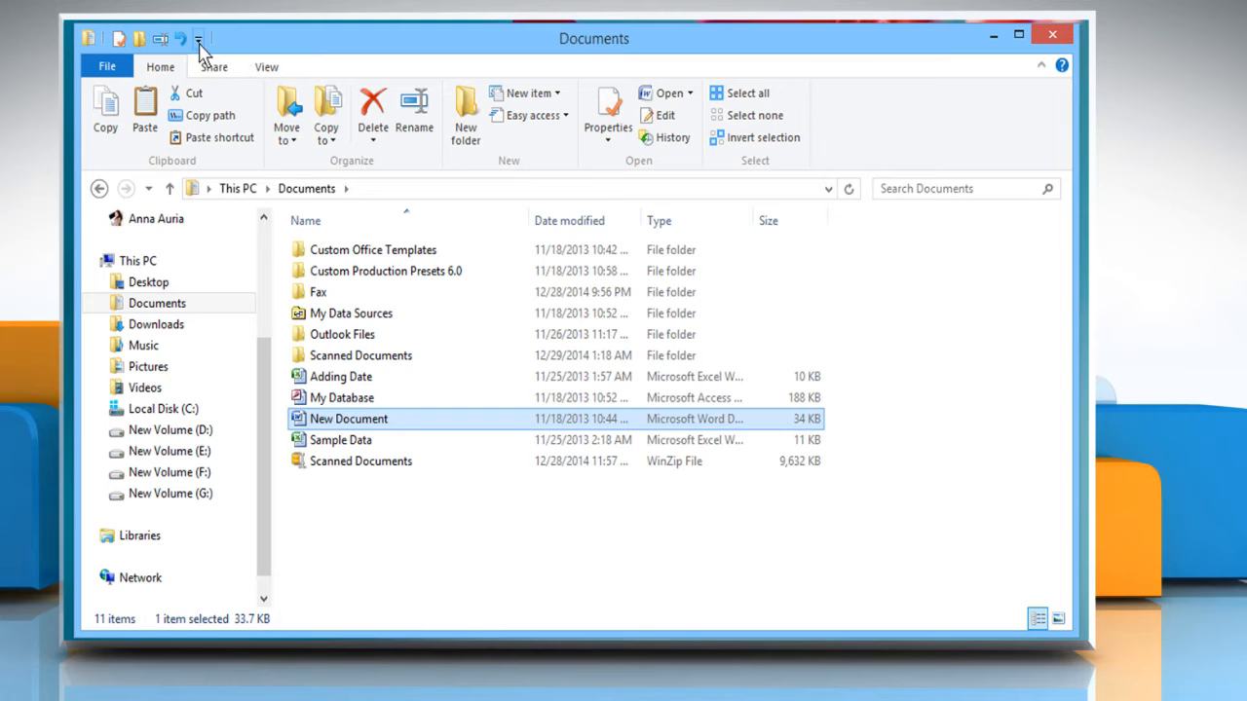
mouse_move(199, 39)
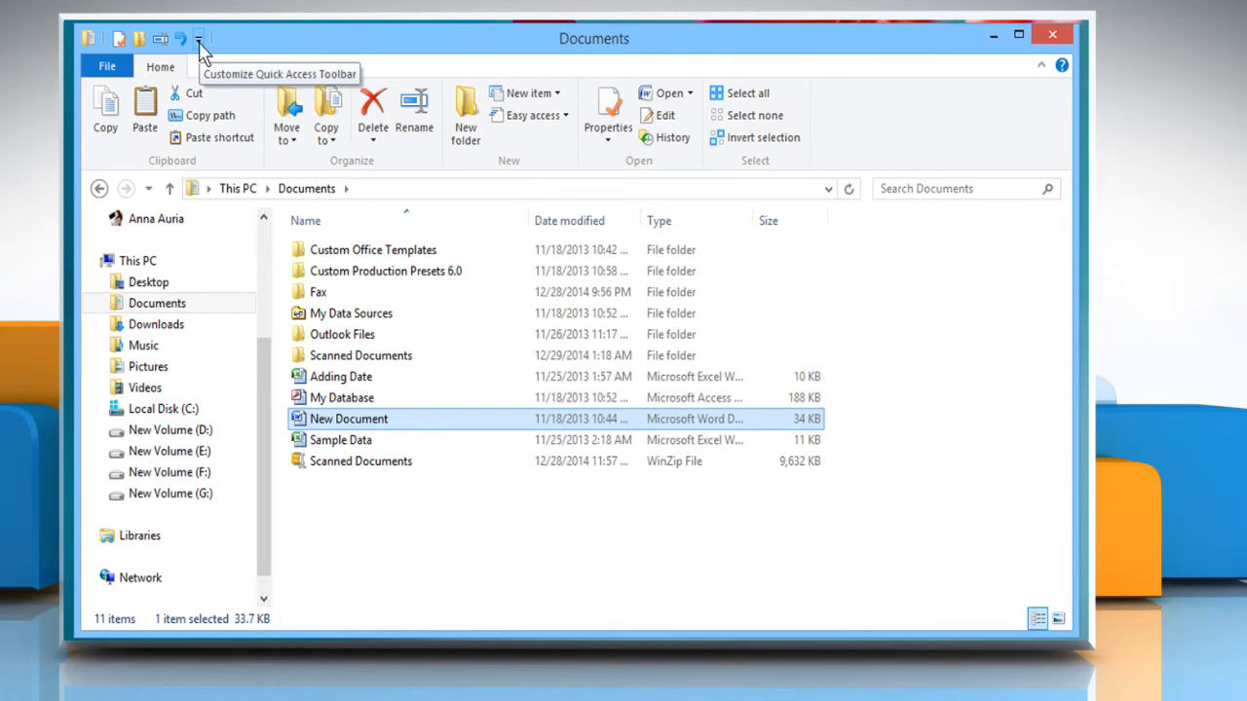
Step: Show the Customize Quick Access Toolbar command list
left_click(200, 38)
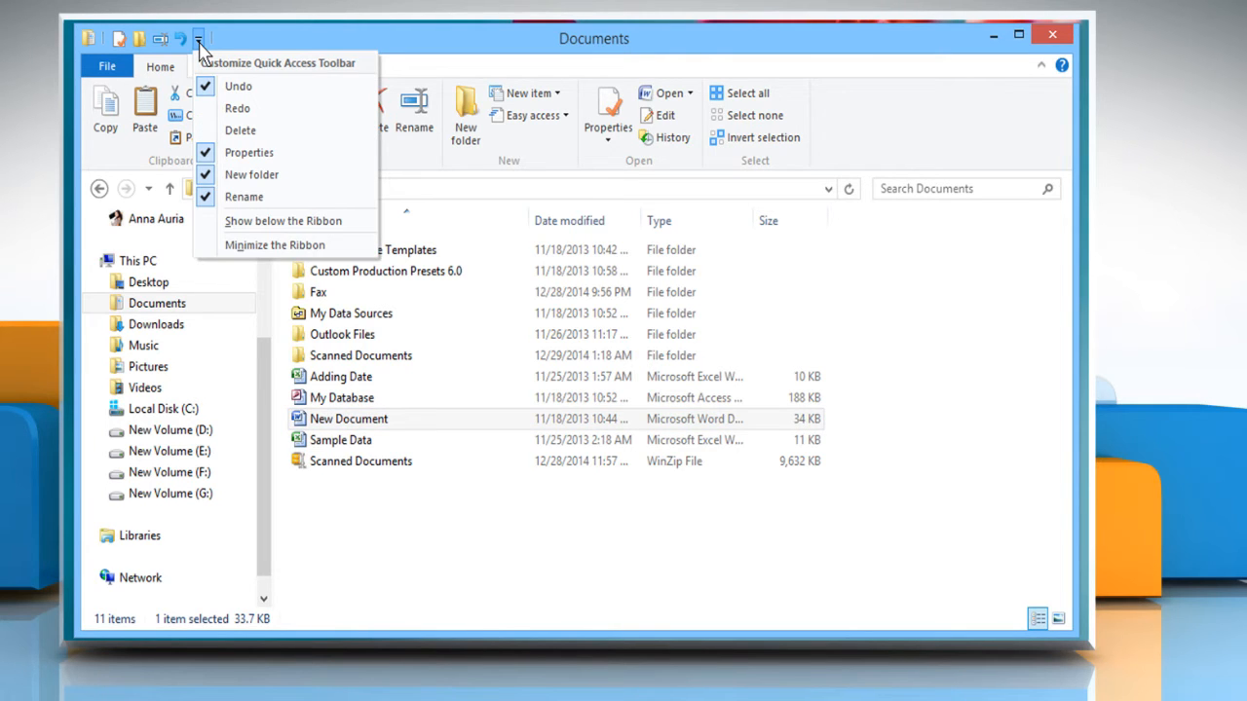
mouse_move(229, 93)
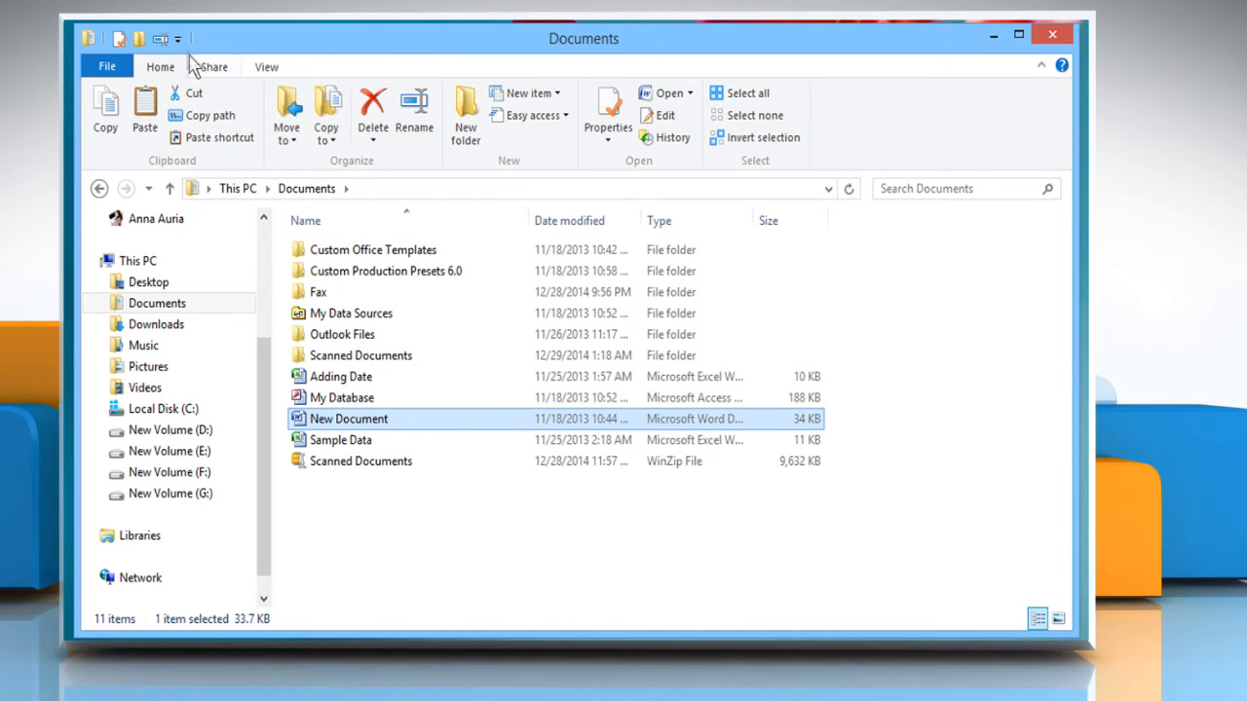
Step: Reopen the Quick Access Toolbar command list to reach Delete
left_click(179, 39)
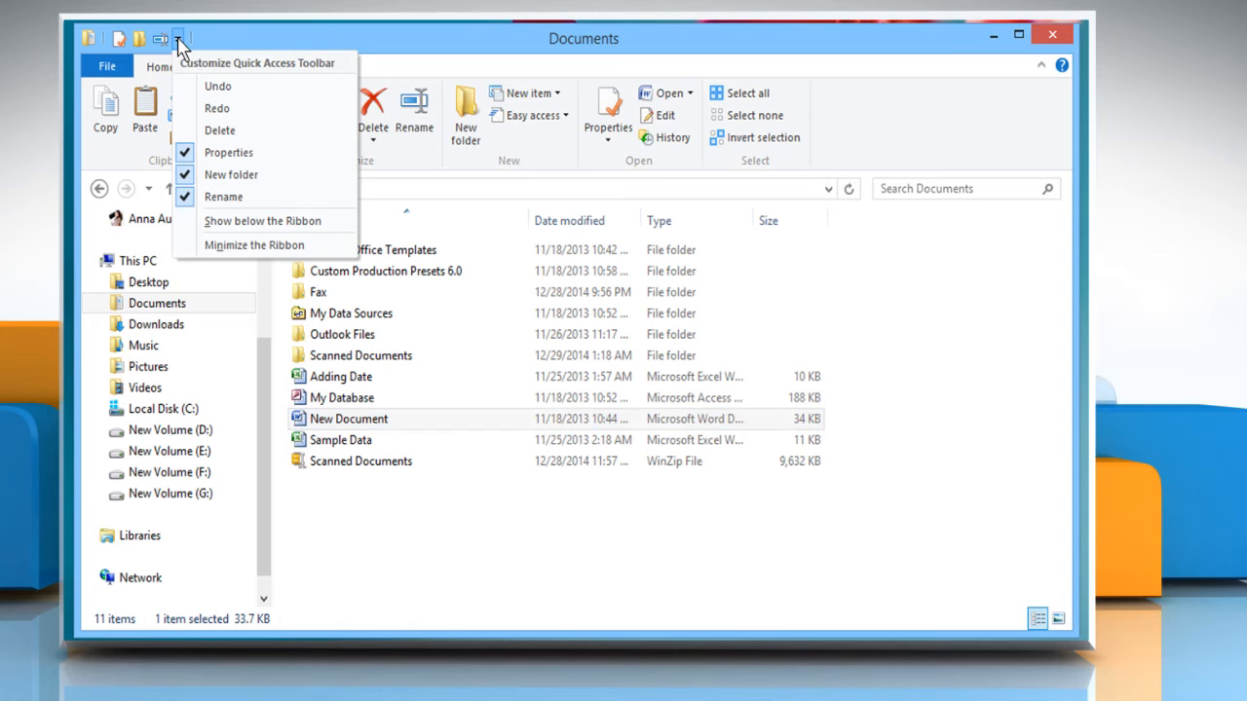
mouse_move(217, 108)
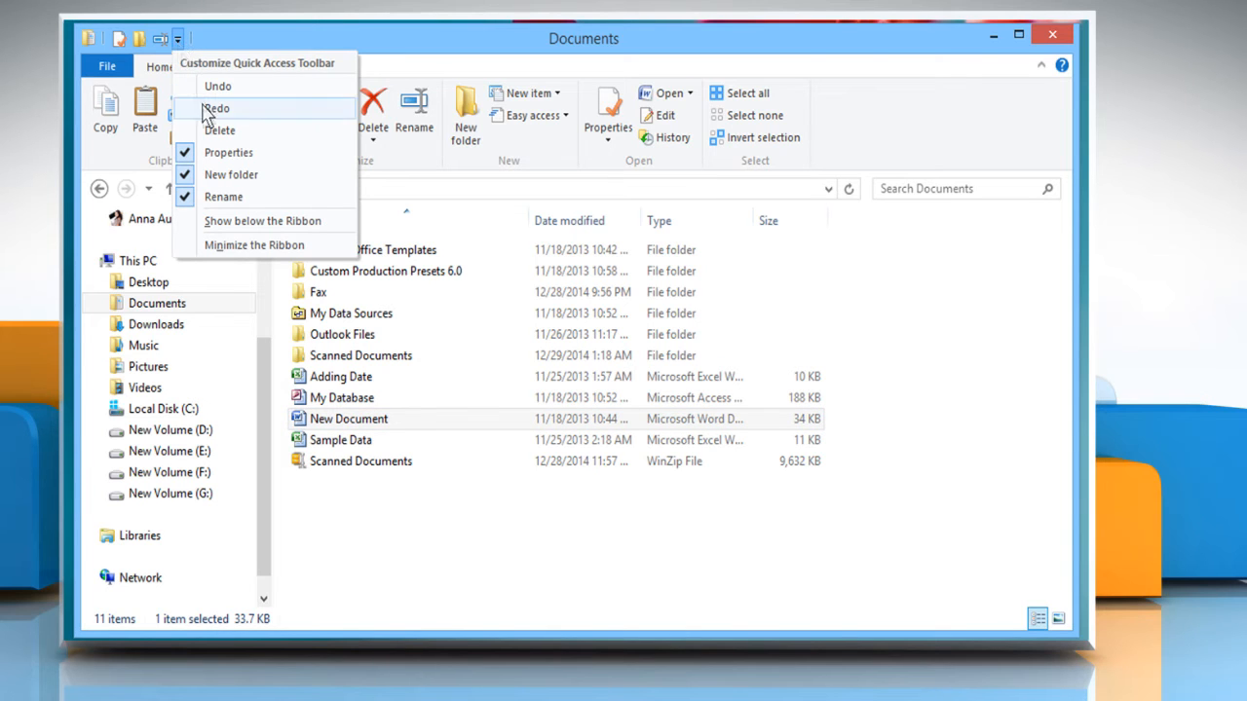